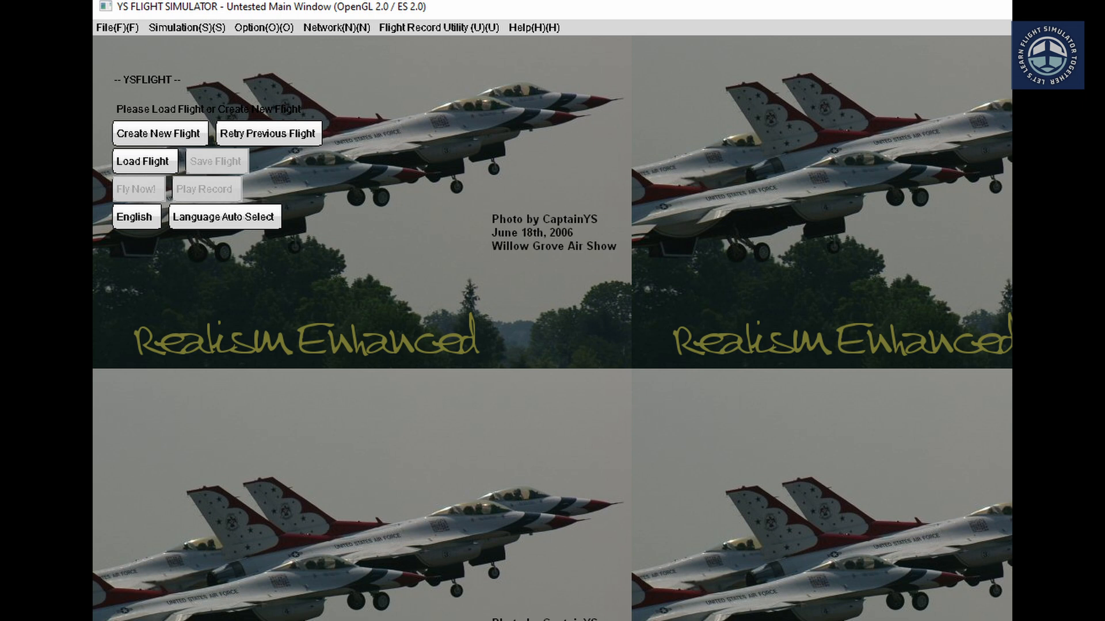
# Show the Simulation menu's choices, such as Select Day/Night and Retry Previous Flight
pyautogui.click(30, 27)
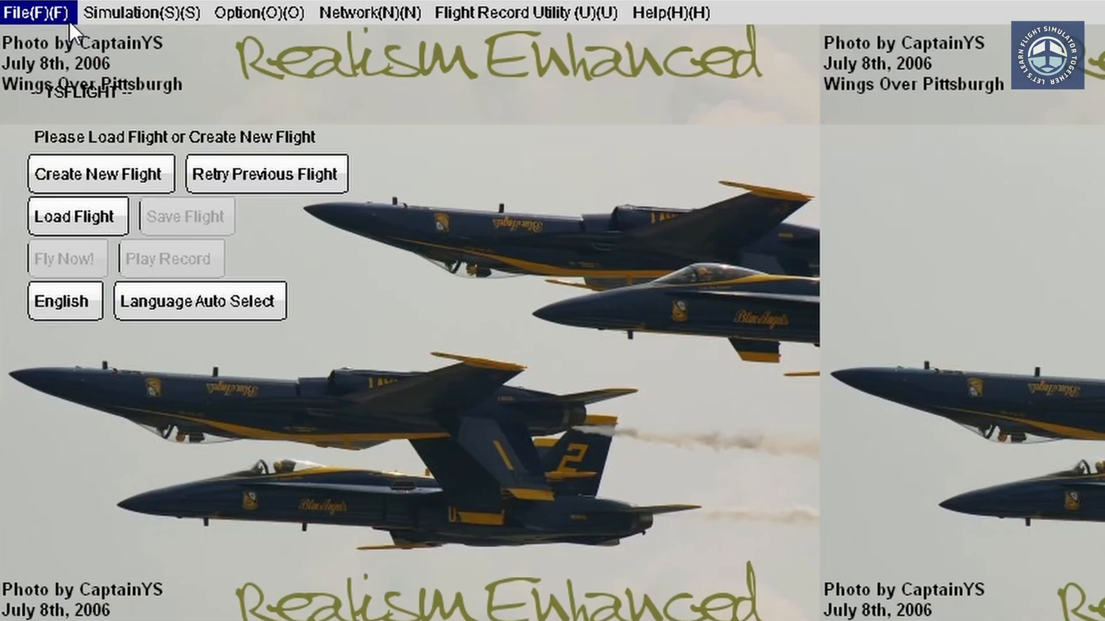
pyautogui.click(148, 12)
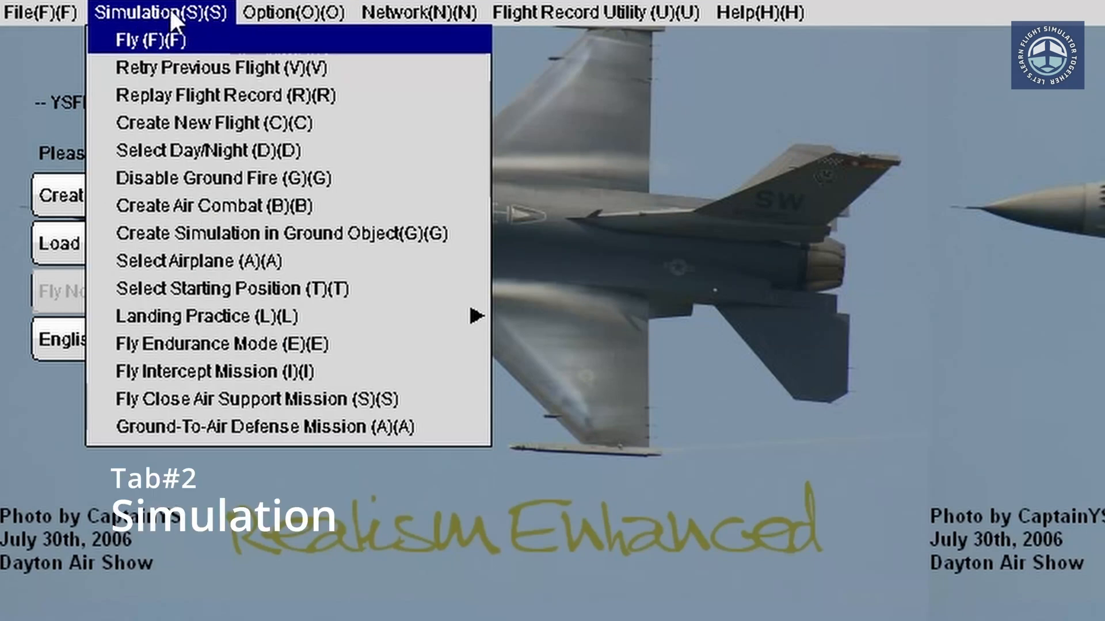
pyautogui.moveTo(173, 28)
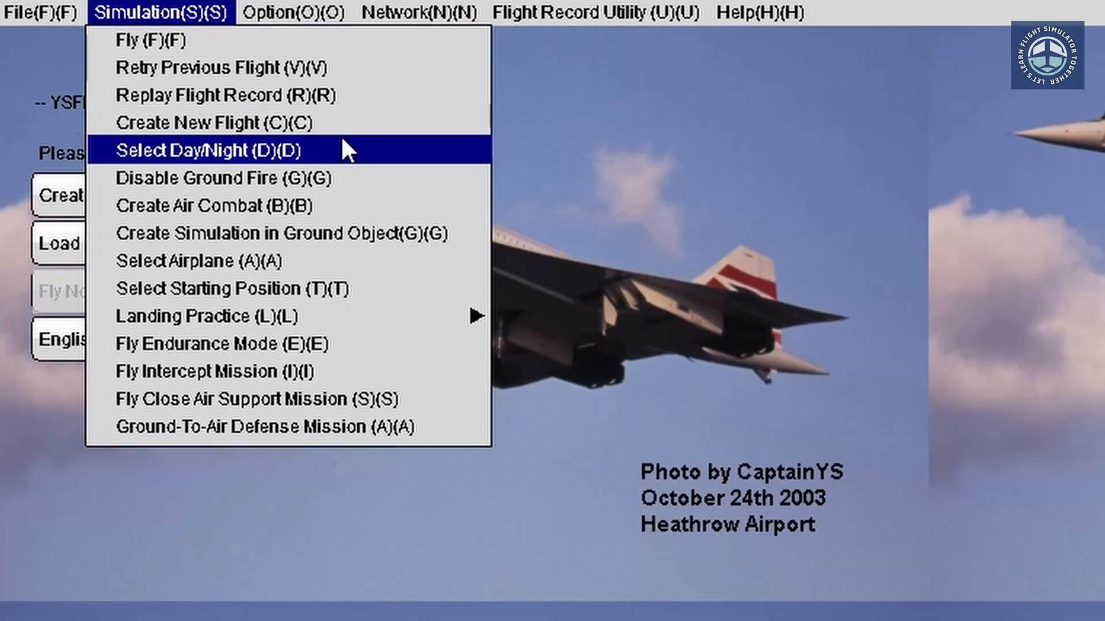
pyautogui.moveTo(359, 122)
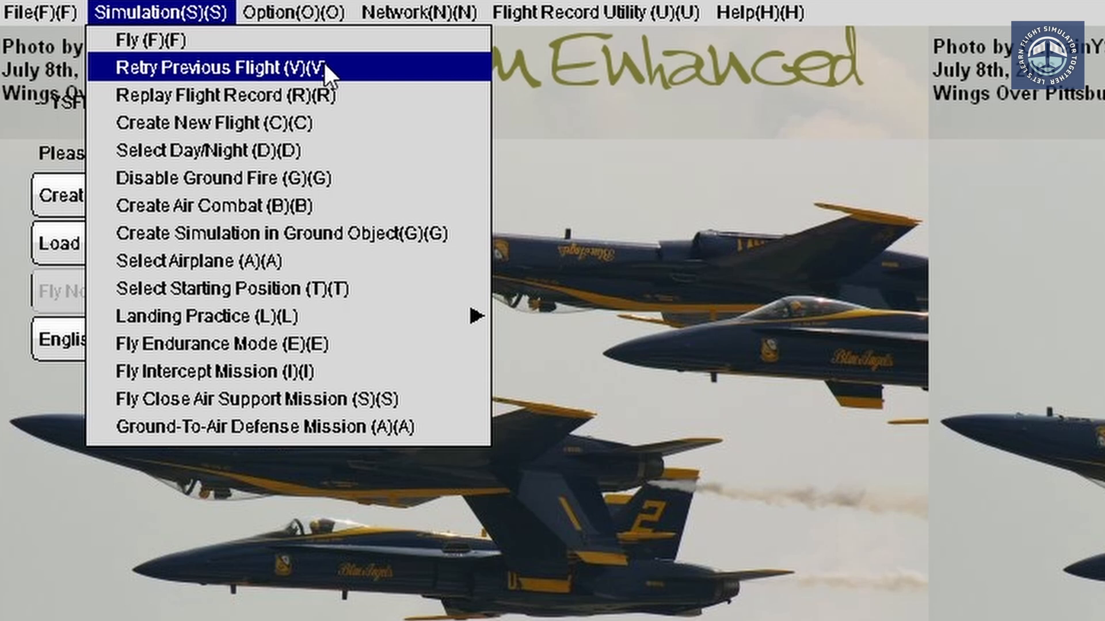
# Show the Option menu's settings, then the flight record utilities such as time interval and record editing
pyautogui.click(293, 12)
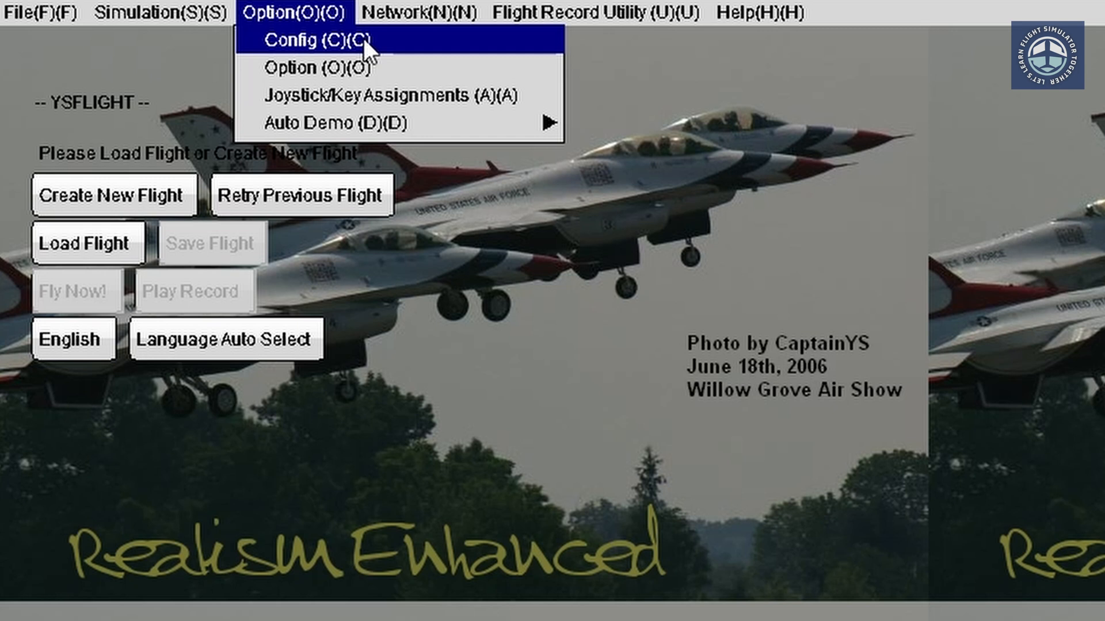
pyautogui.moveTo(388, 96)
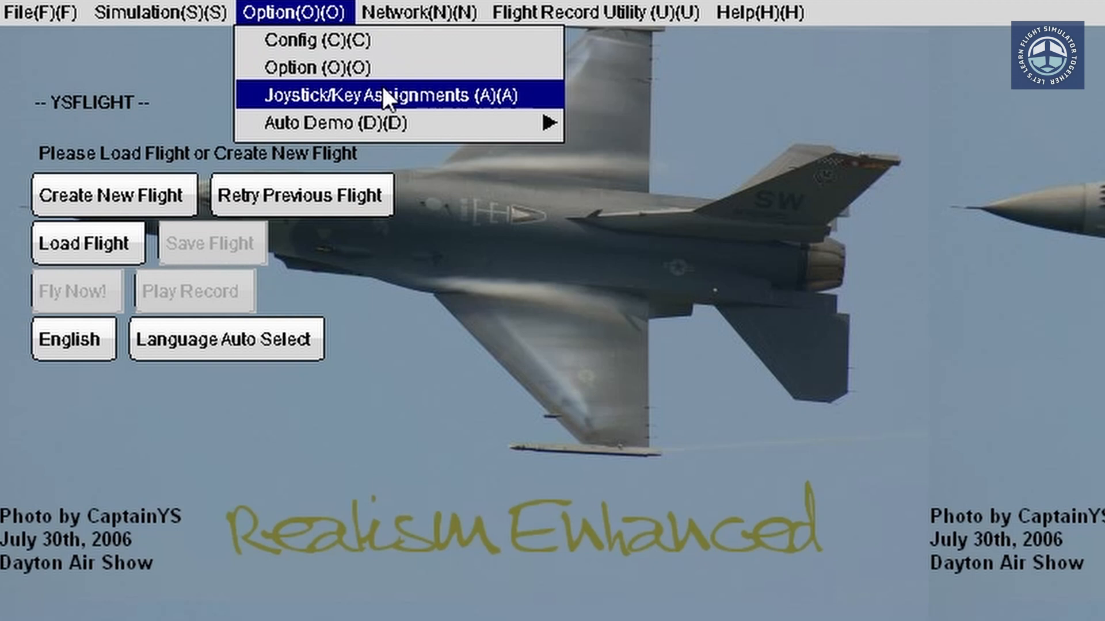
pyautogui.click(602, 12)
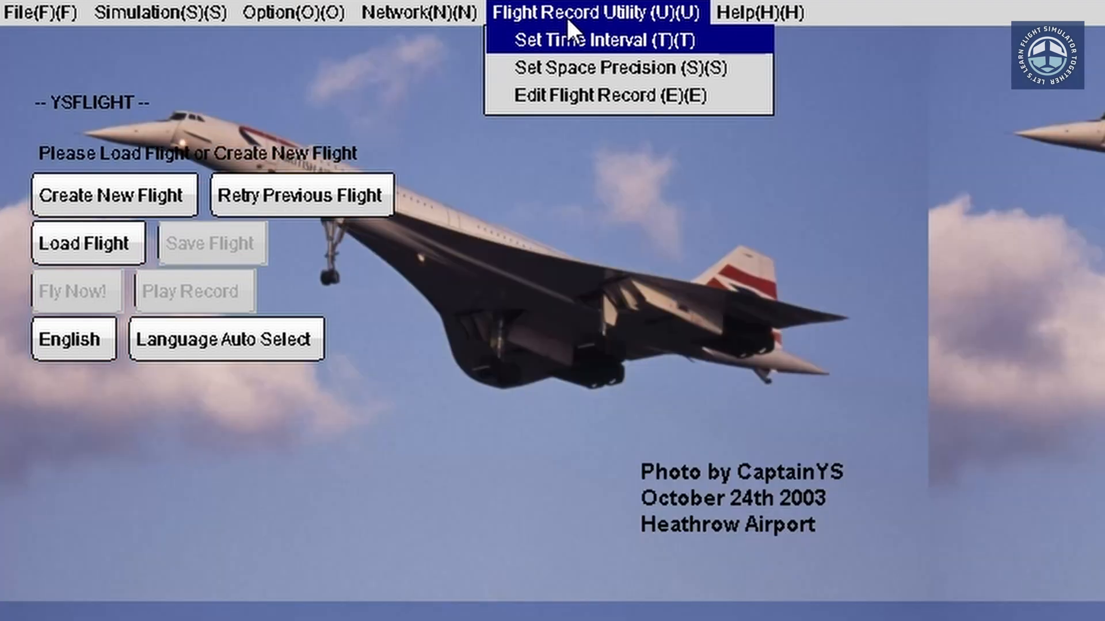
pyautogui.moveTo(584, 95)
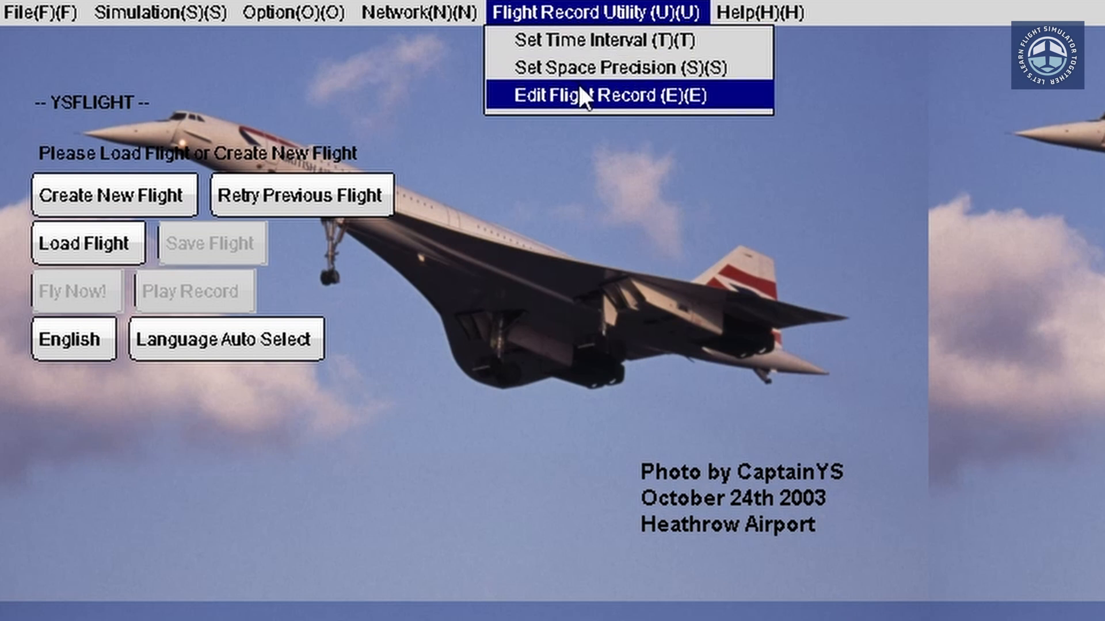
pyautogui.moveTo(583, 100)
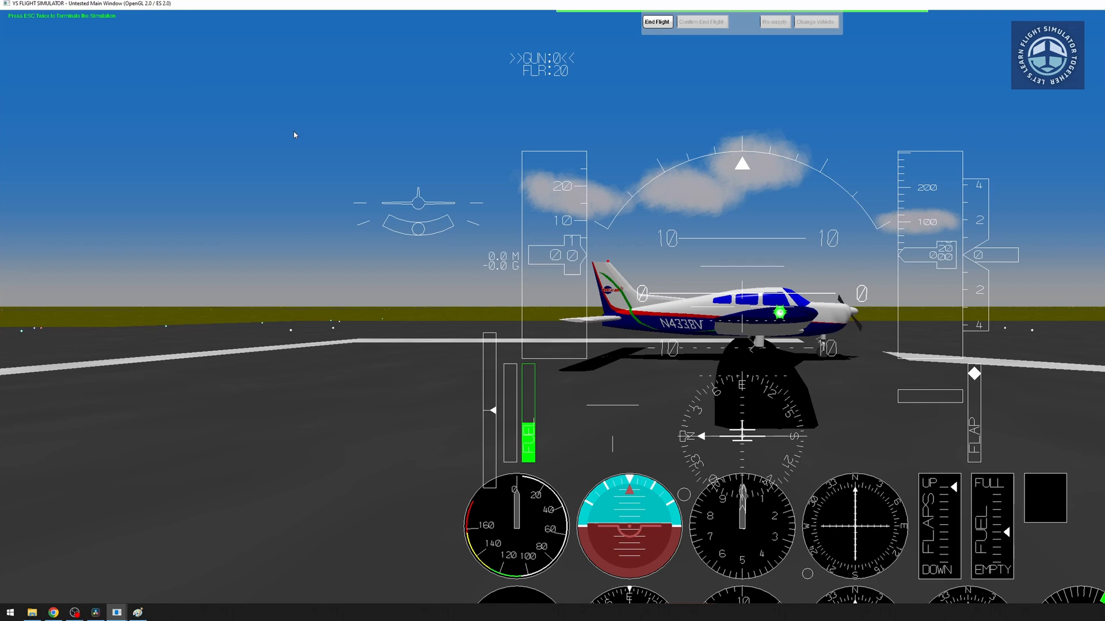
pyautogui.moveTo(463, 226)
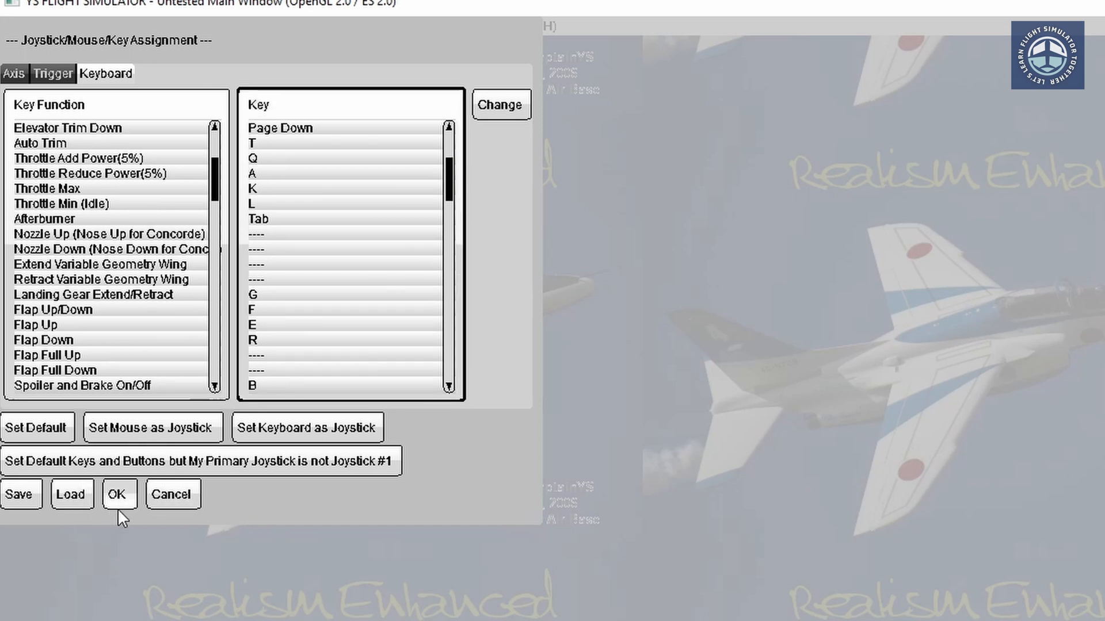
pyautogui.moveTo(167, 523)
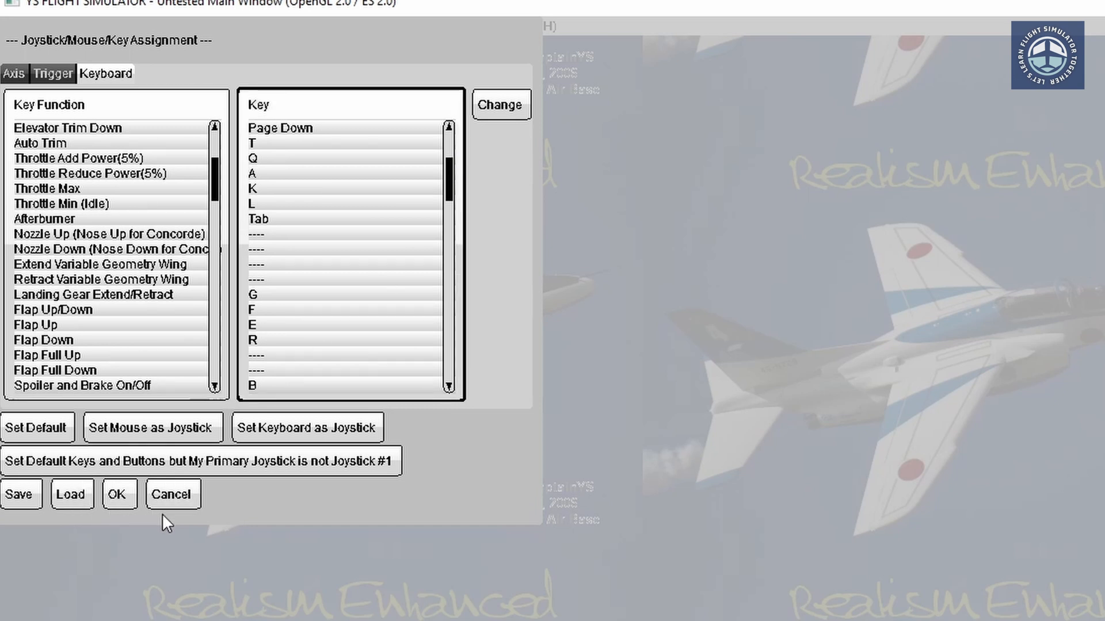
pyautogui.moveTo(268, 575)
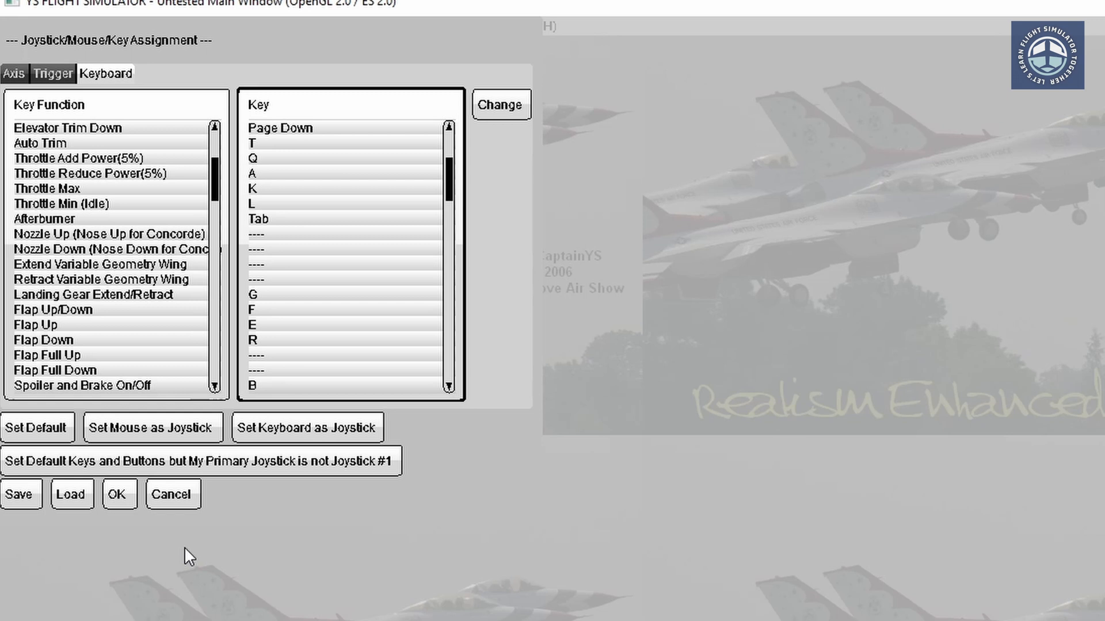
pyautogui.moveTo(146, 462)
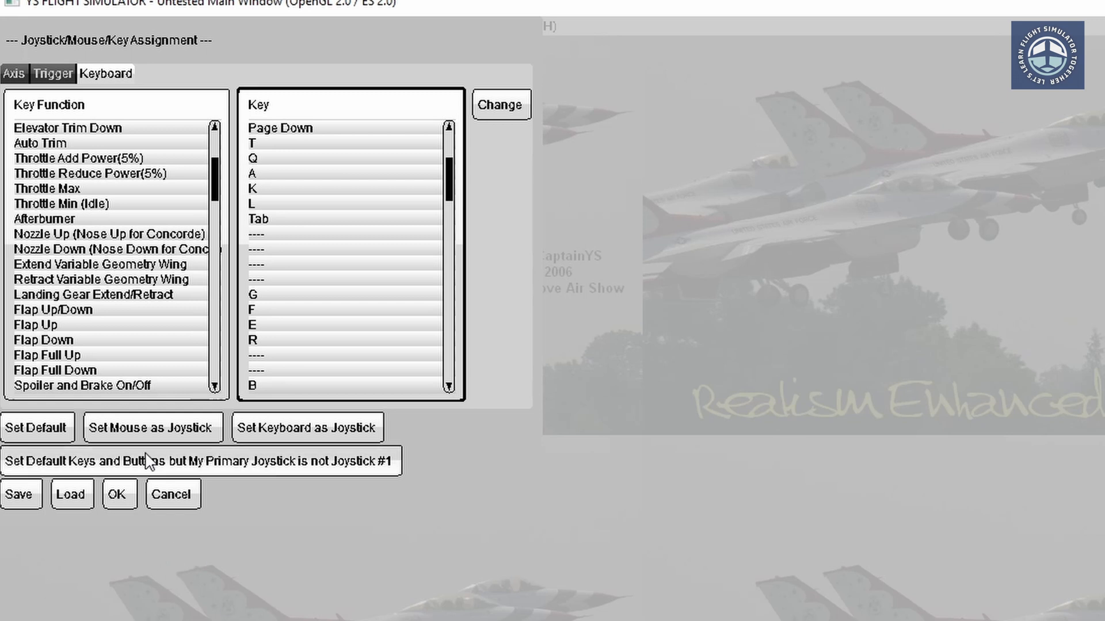
pyautogui.moveTo(277, 450)
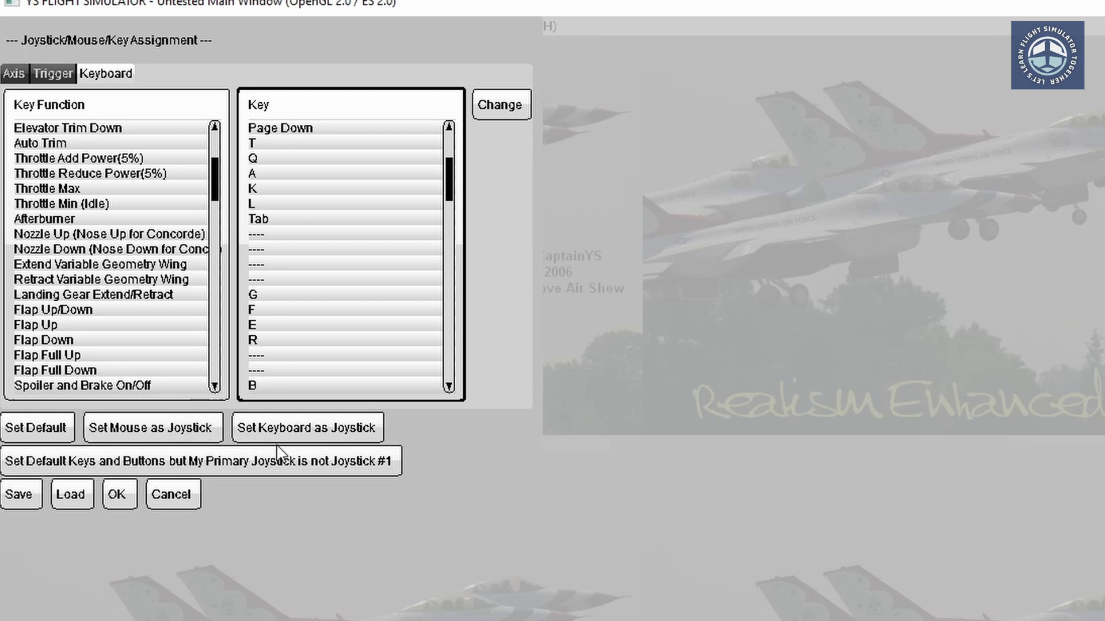